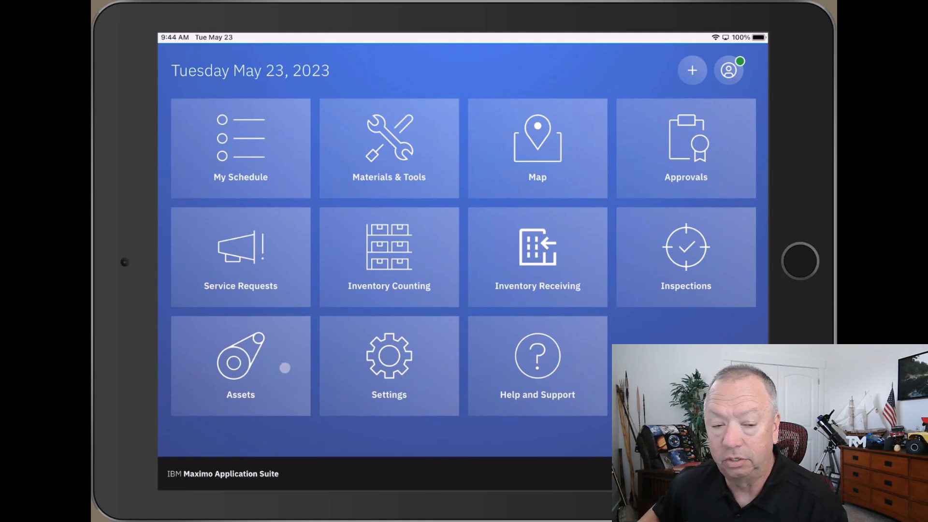
# Step: Open My assets from the home screen, listing the stationary engine and vertical pump
pyautogui.click(241, 365)
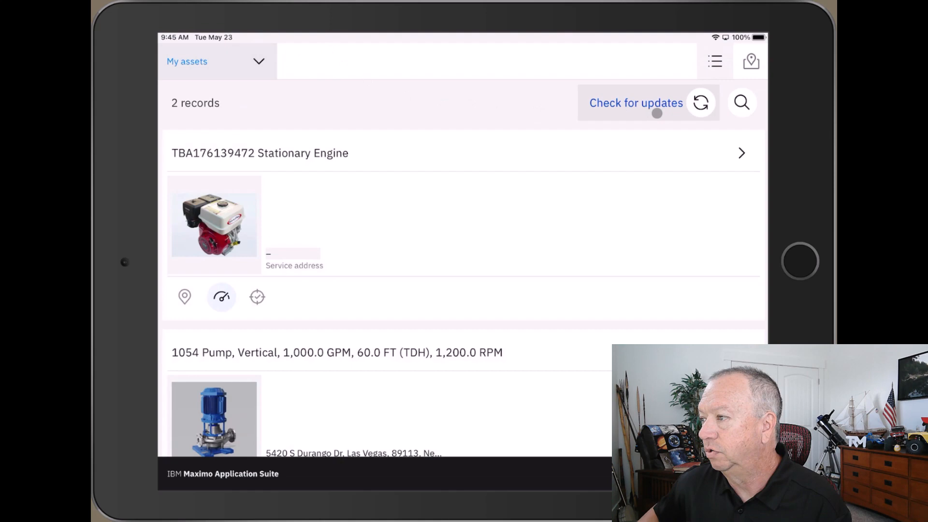
pyautogui.click(741, 103)
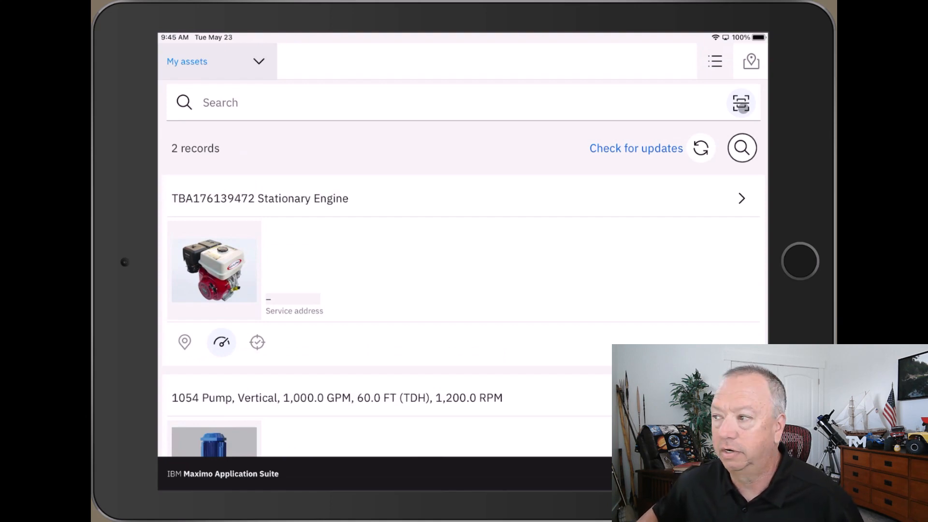
pyautogui.click(740, 101)
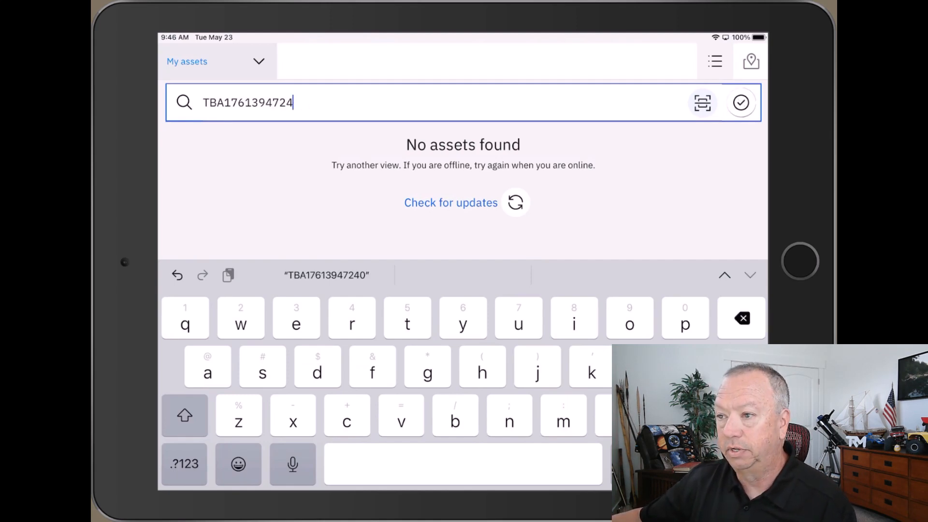
# Step: Search for the corrected number TBA176139472 and open the Stationary Engine asset record
pyautogui.click(742, 318)
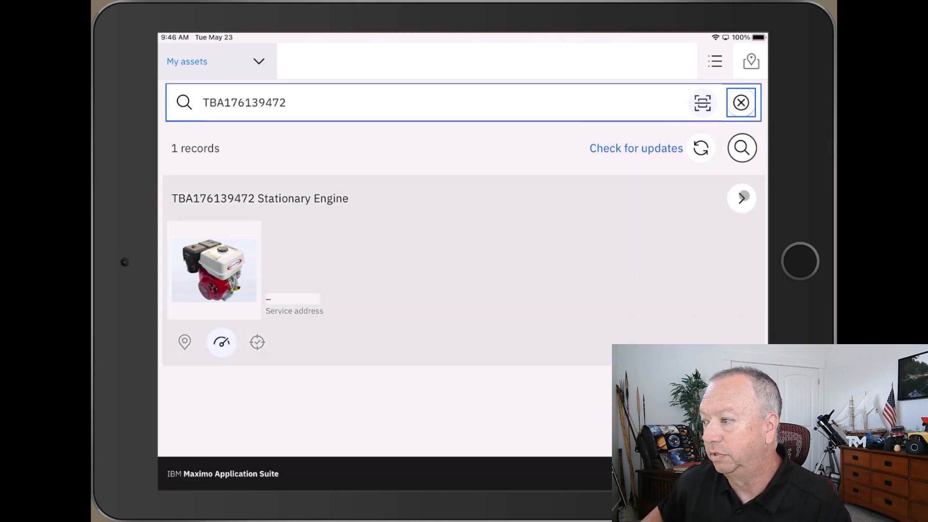
pyautogui.click(741, 197)
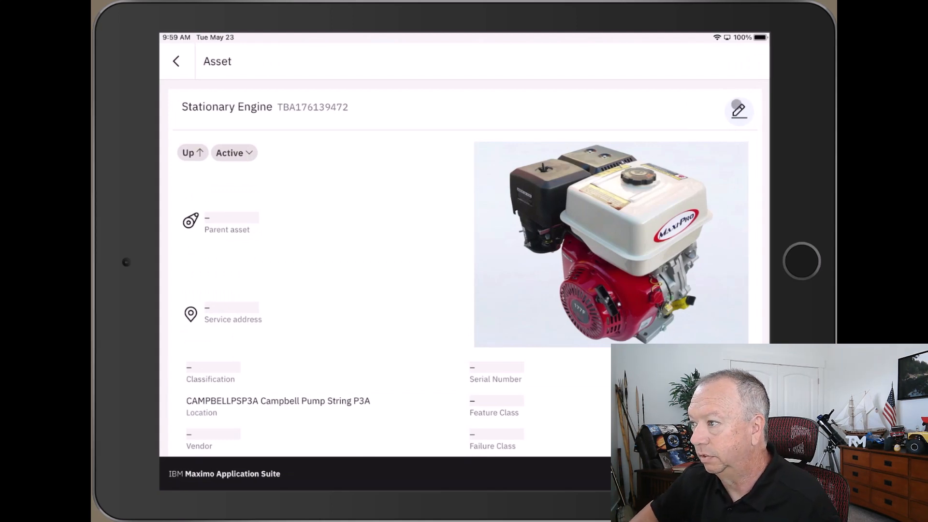
pyautogui.click(739, 110)
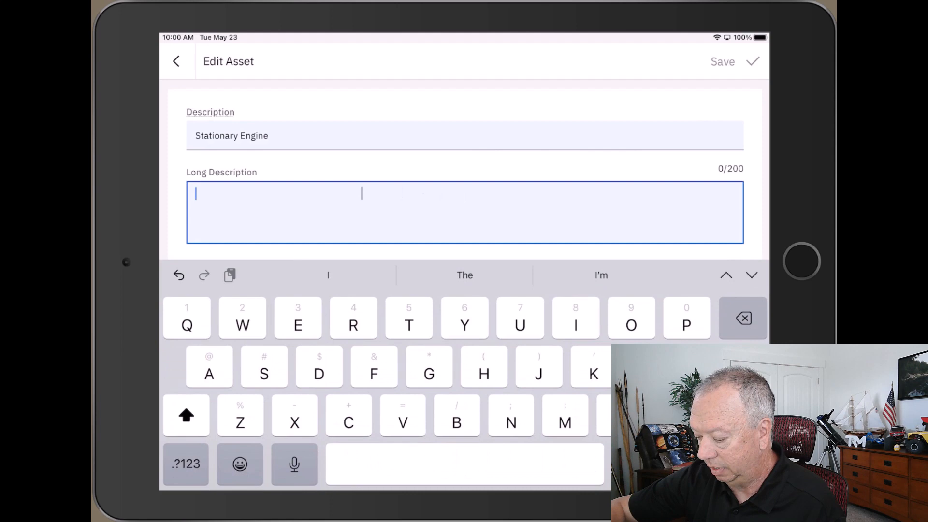
pyautogui.click(294, 464)
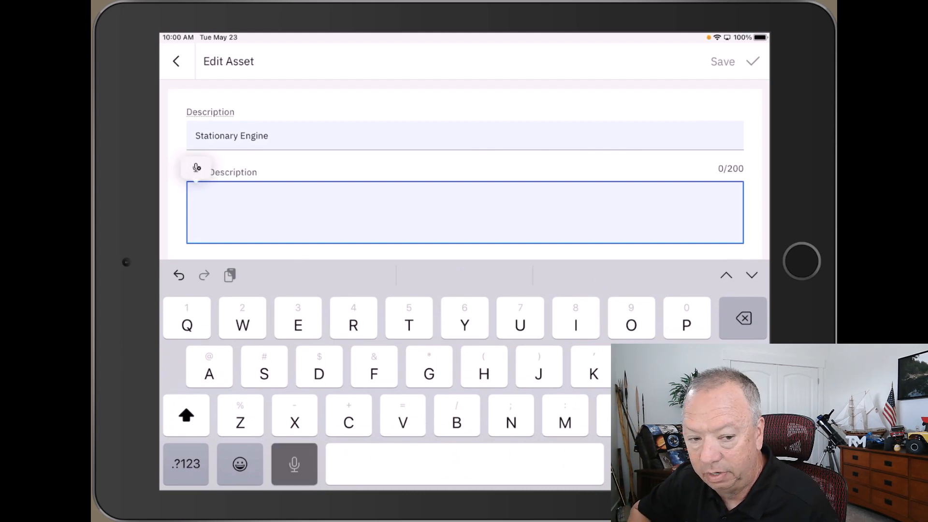
pyautogui.write('Barcode actually reads')
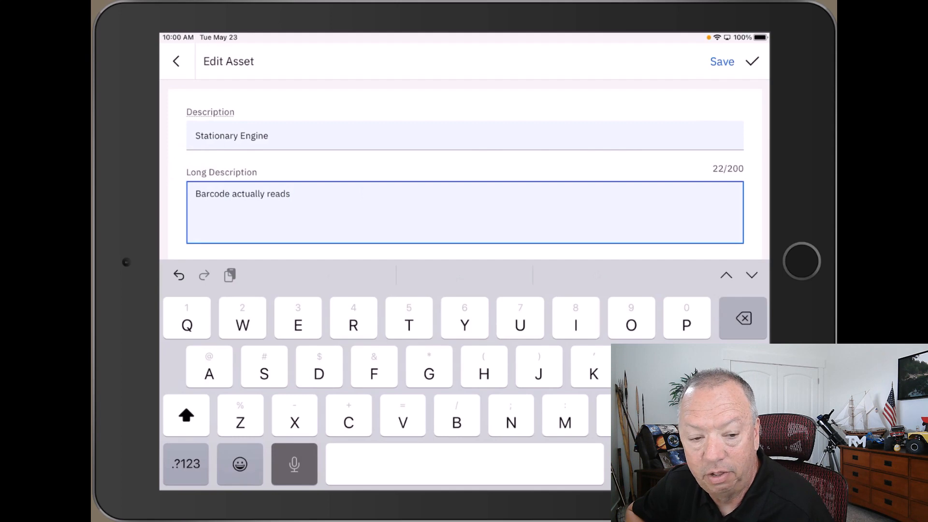
pyautogui.write('TBA one')
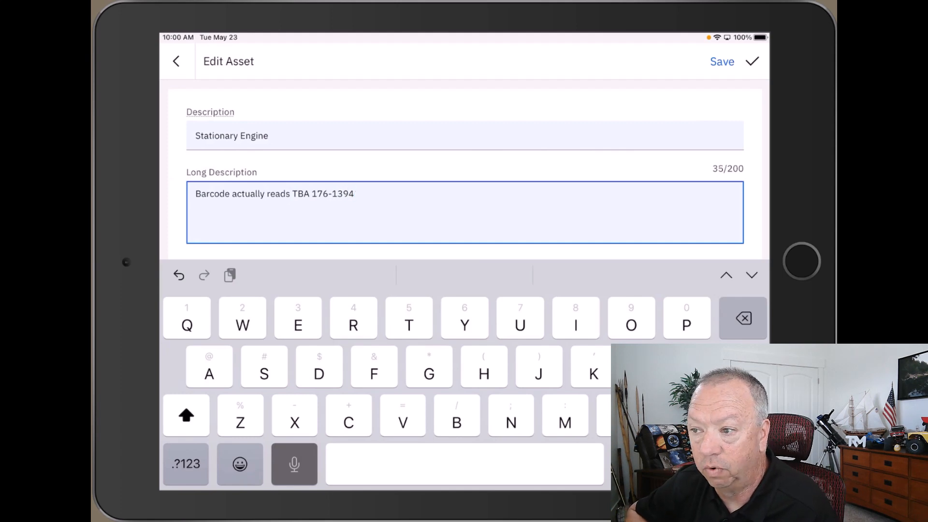
pyautogui.write('1-761-394-7240')
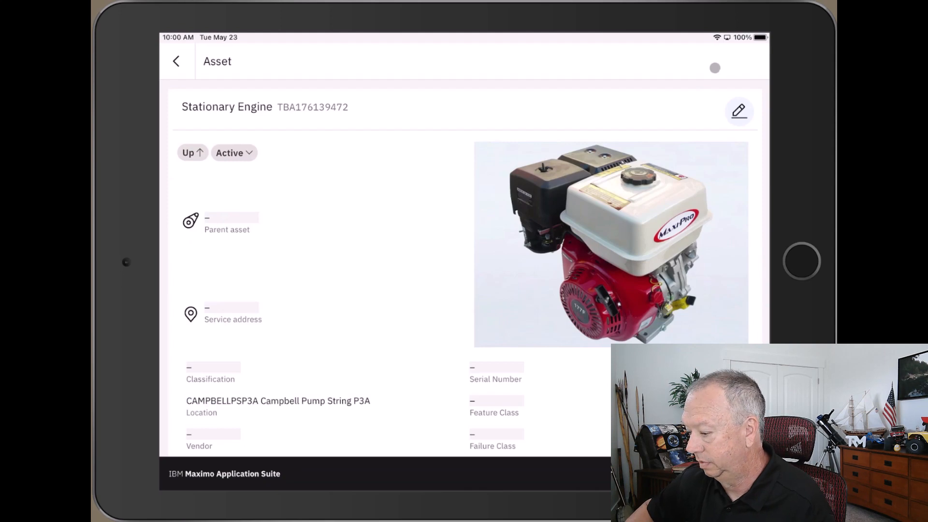
pyautogui.click(176, 61)
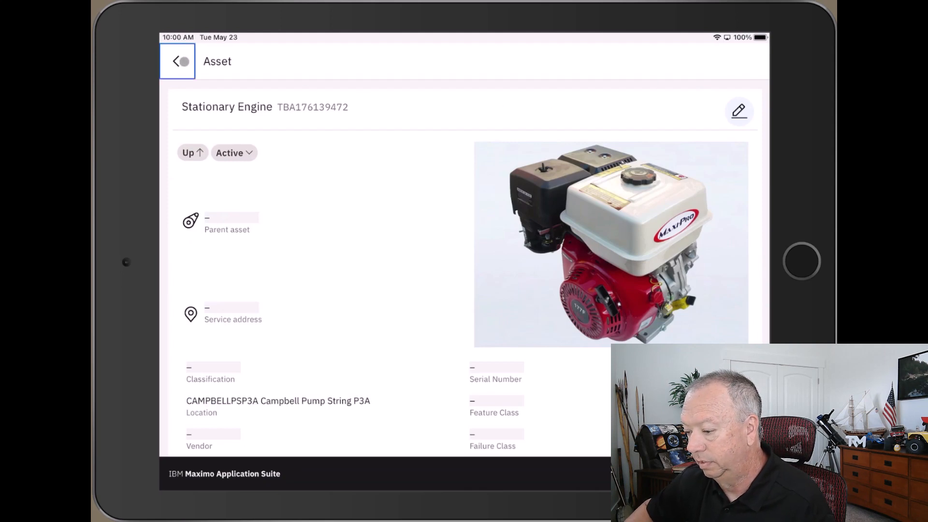
pyautogui.click(177, 61)
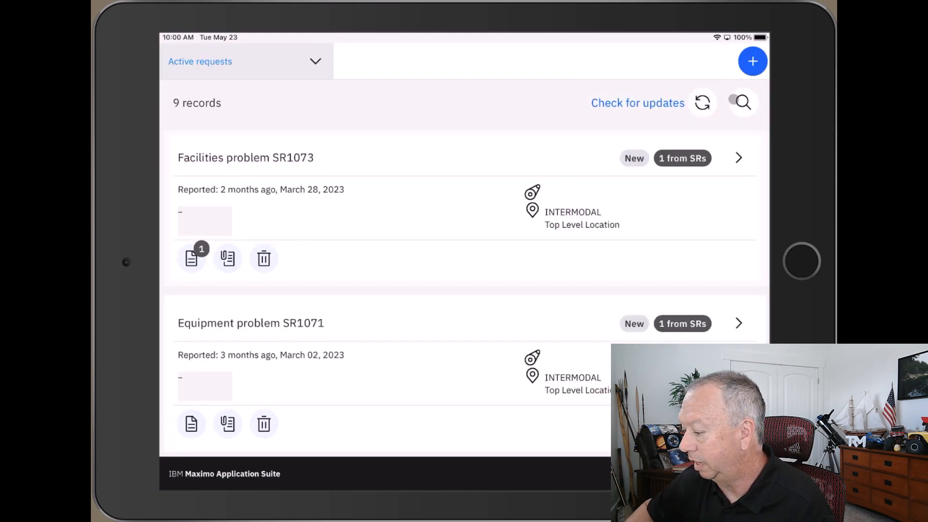
pyautogui.click(752, 61)
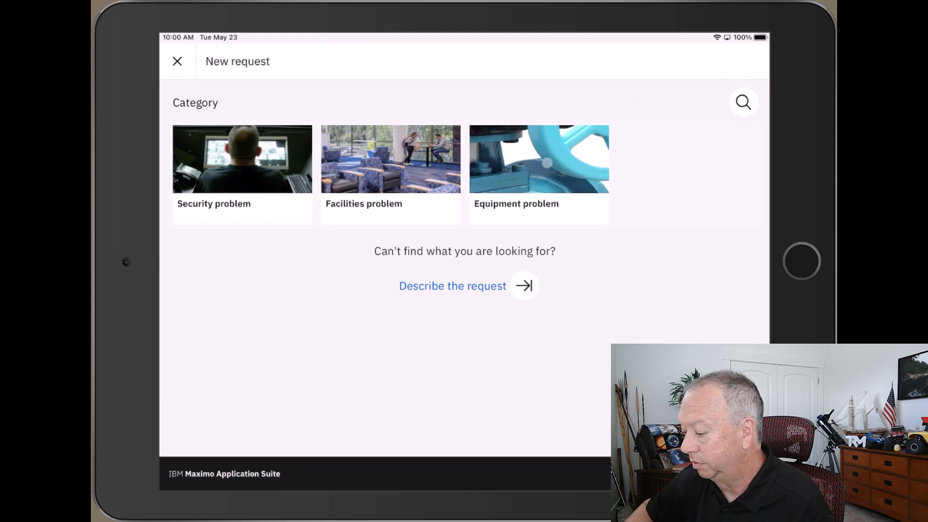
pyautogui.click(537, 172)
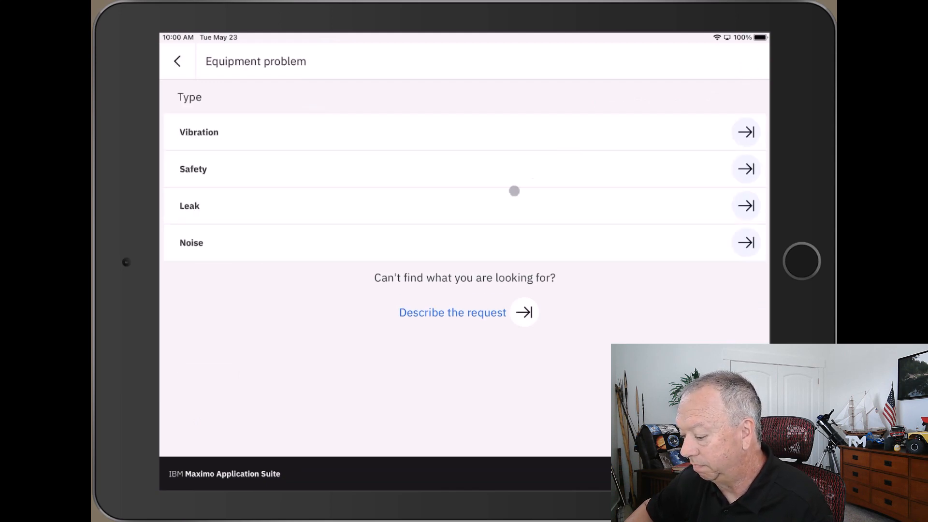
pyautogui.click(452, 312)
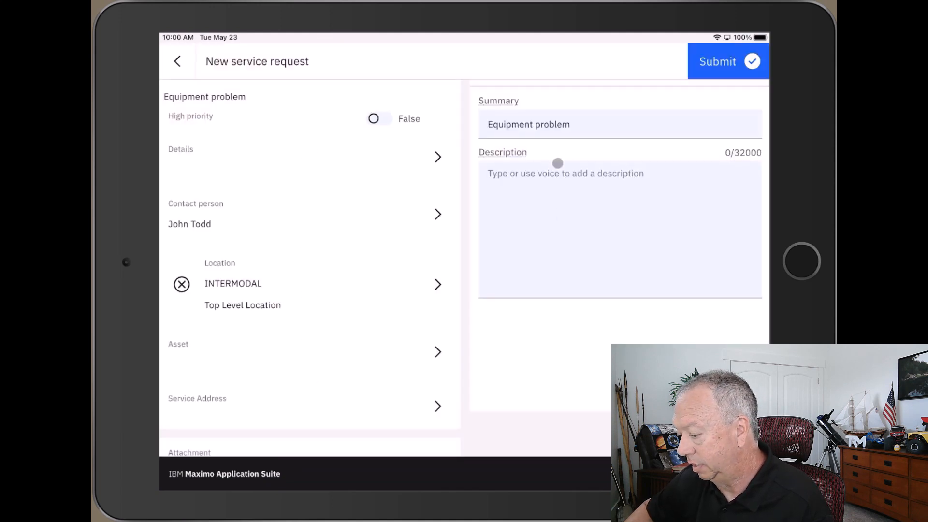
# Step: Submit the request stating the device barcode does not match the asset number, please reconcile
pyautogui.click(620, 231)
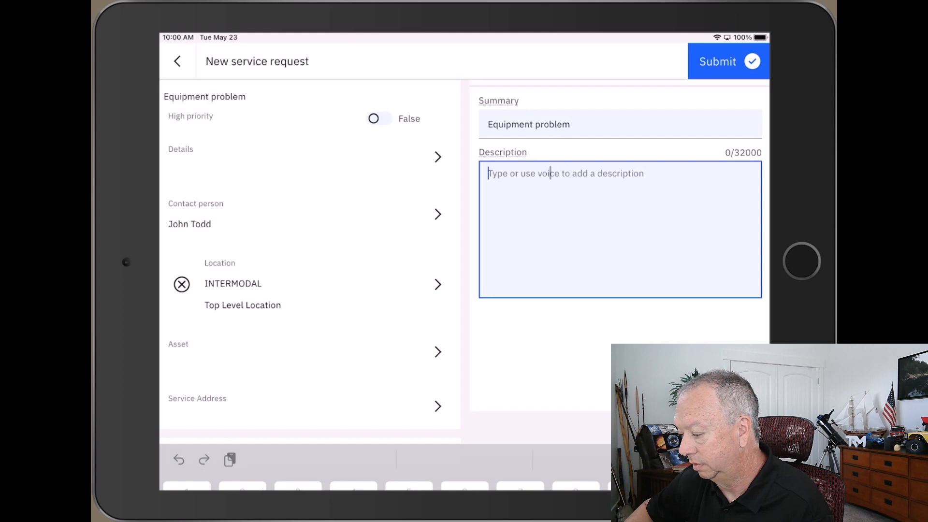
pyautogui.click(620, 231)
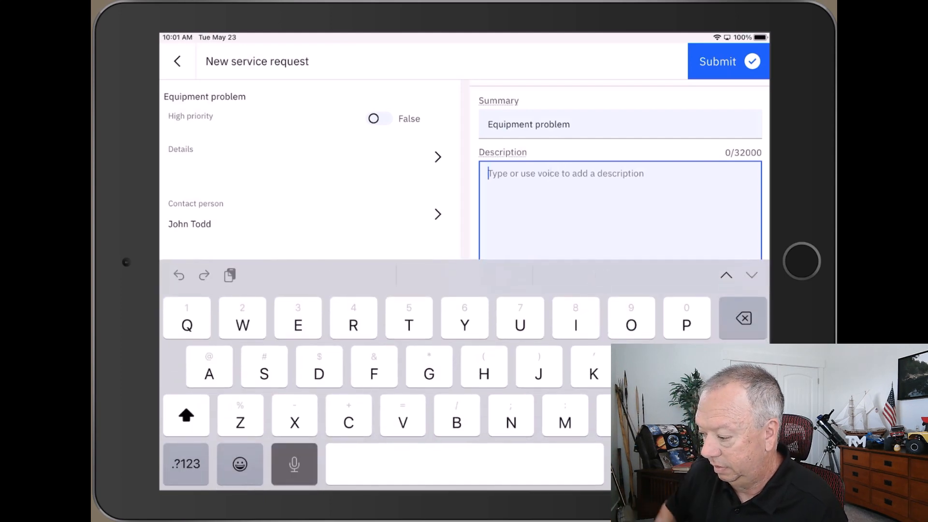
pyautogui.write('And')
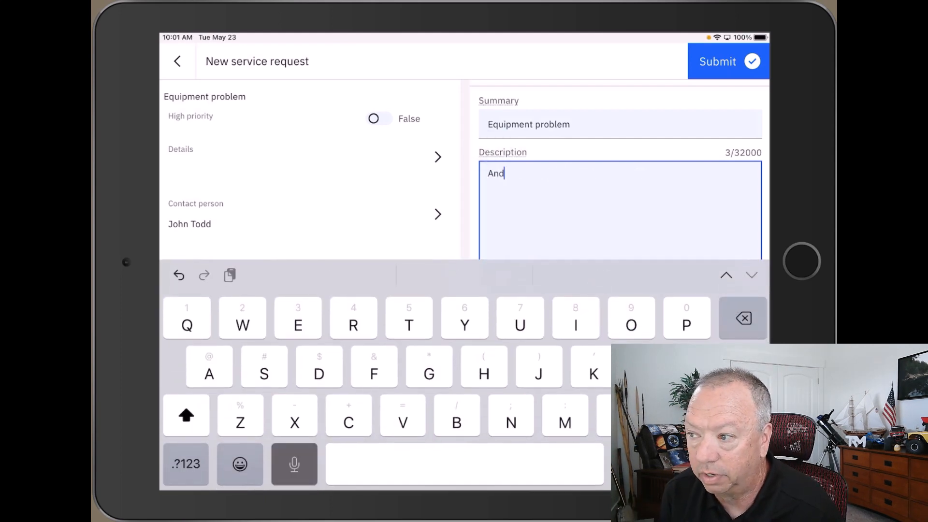
pyautogui.write('say barcode on the')
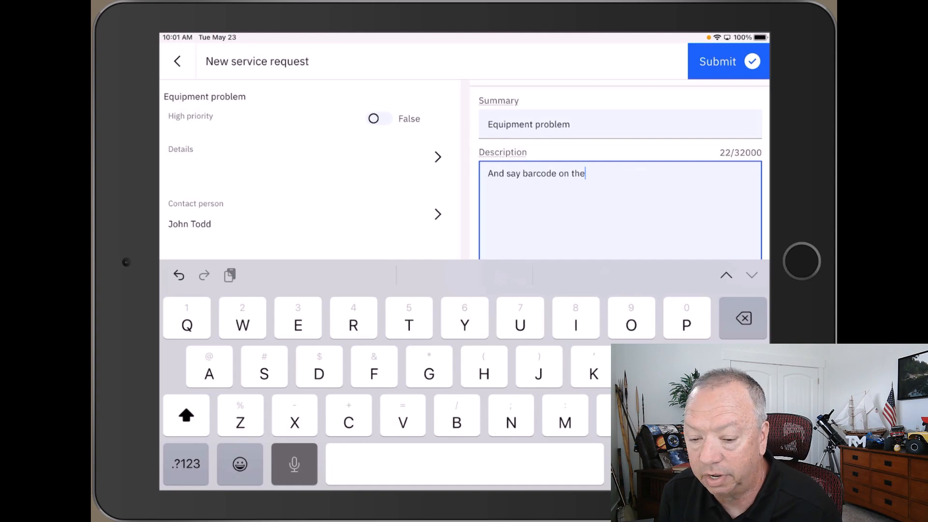
pyautogui.write('device does not match the Maximo asset')
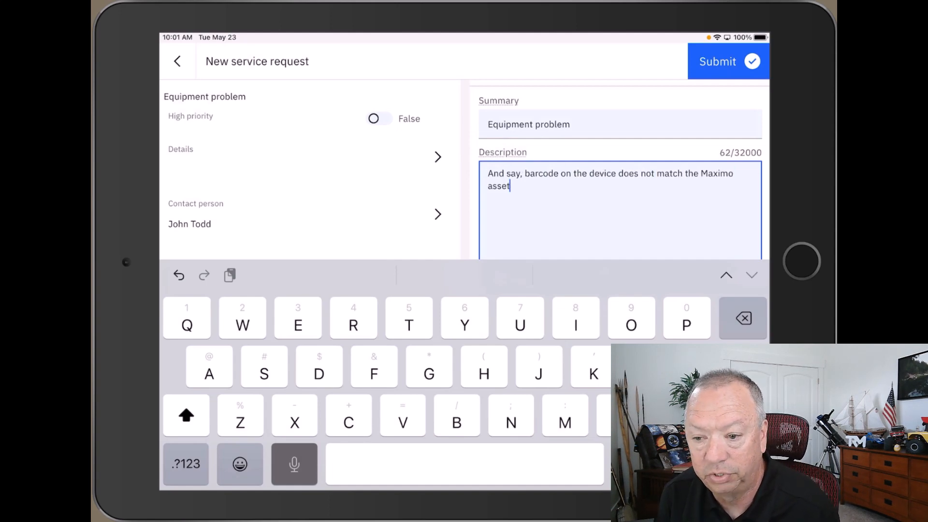
pyautogui.write('number, please')
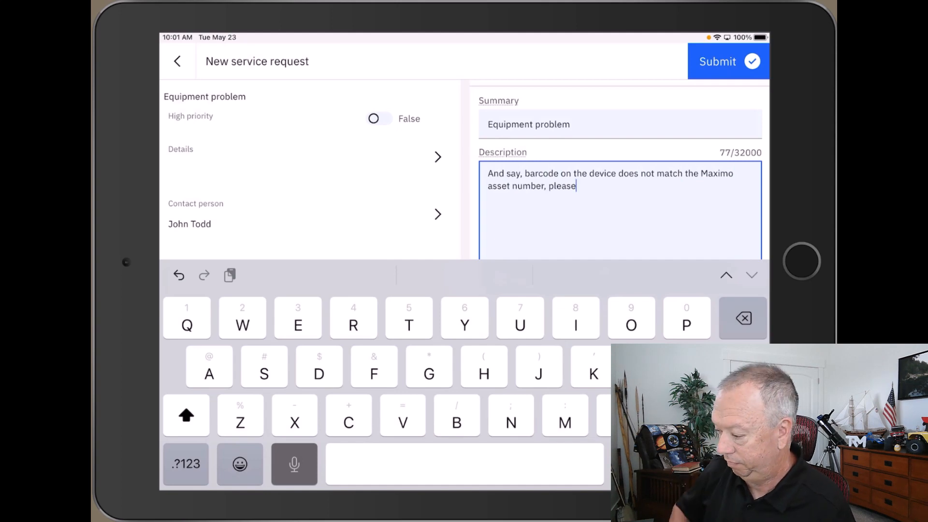
pyautogui.write('reconcile')
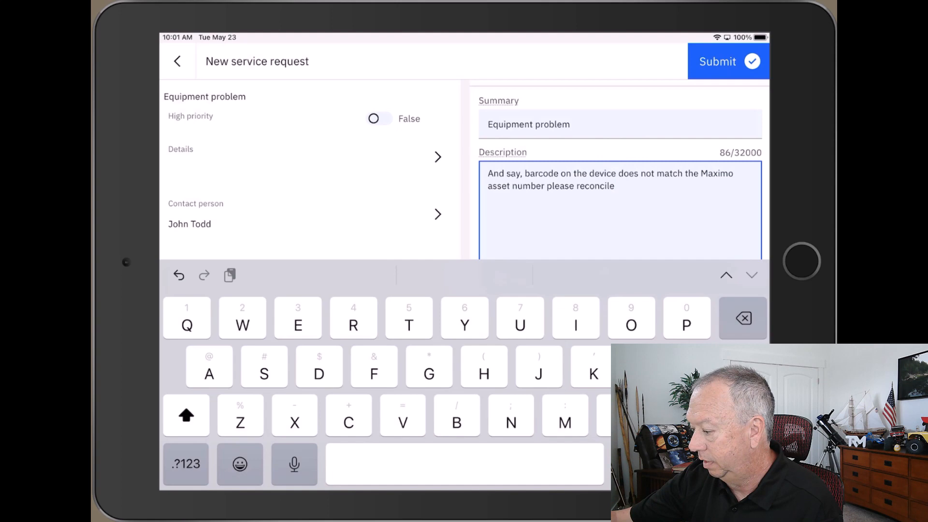
pyautogui.click(728, 61)
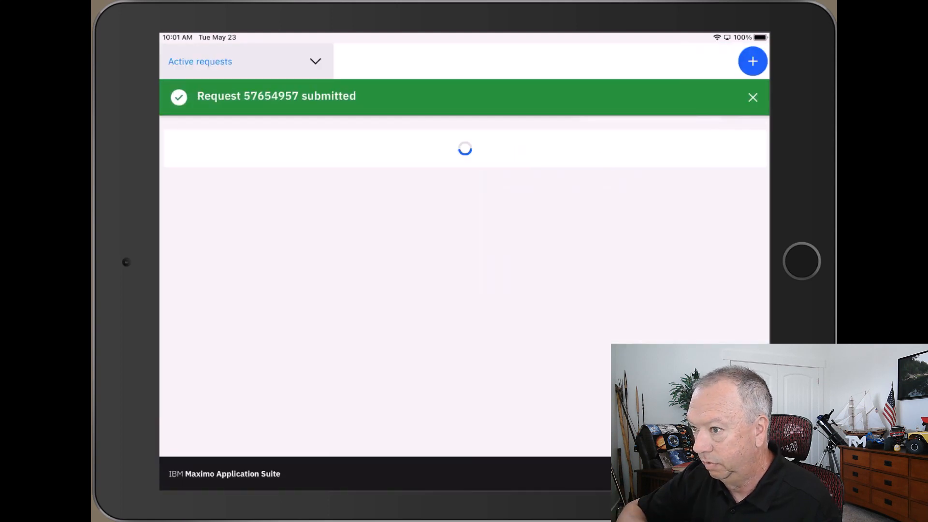